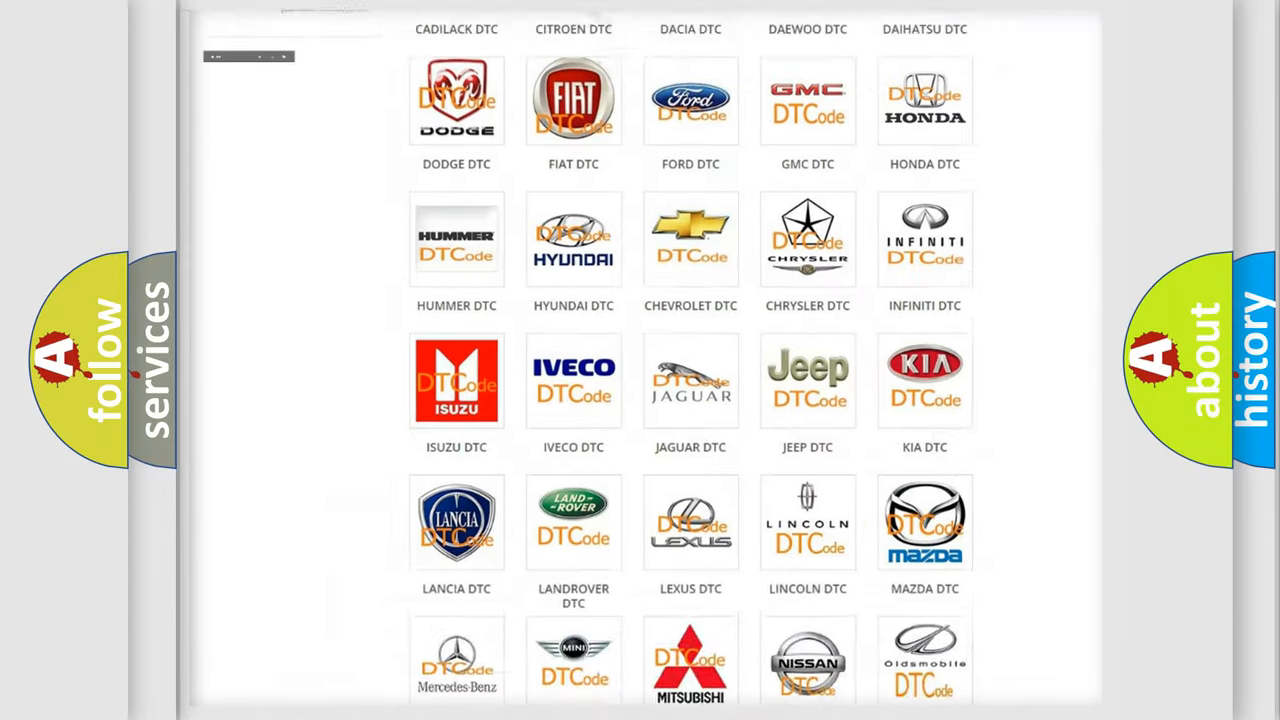
# Step: Select the Scion DTC tile and browse its code subcategories starting from B0001
pyautogui.scroll(3)
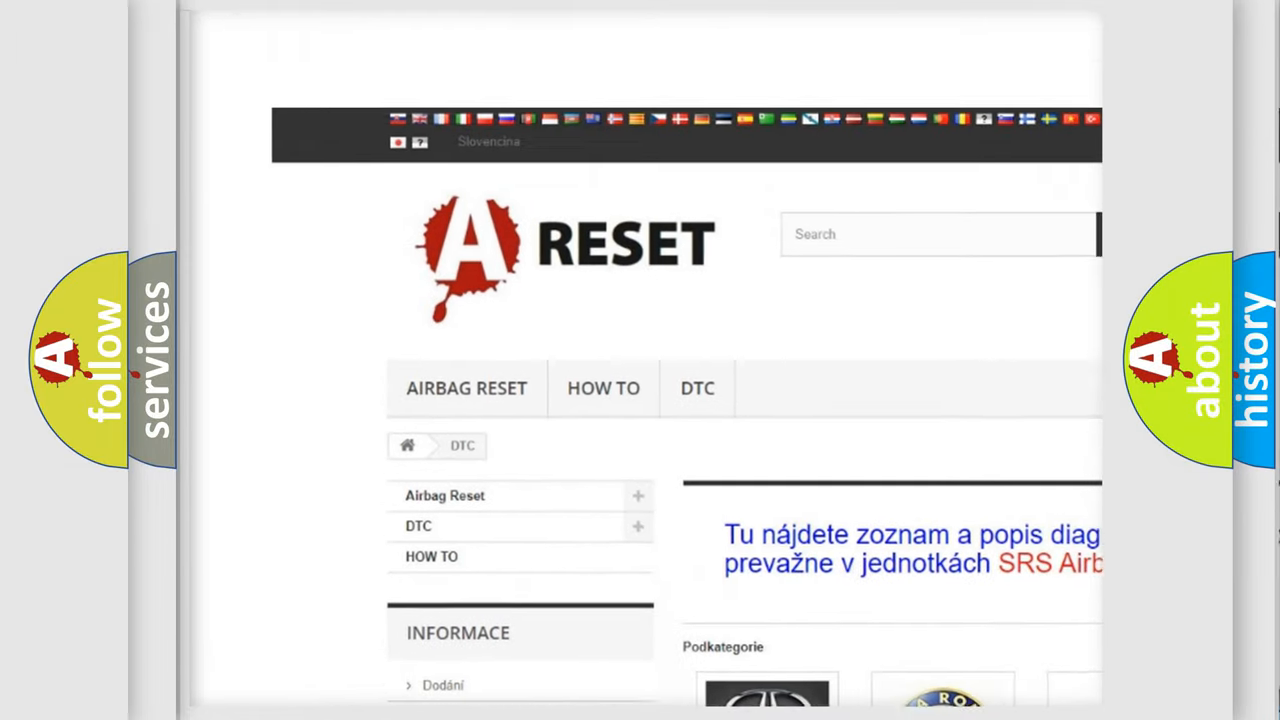
pyautogui.scroll(3)
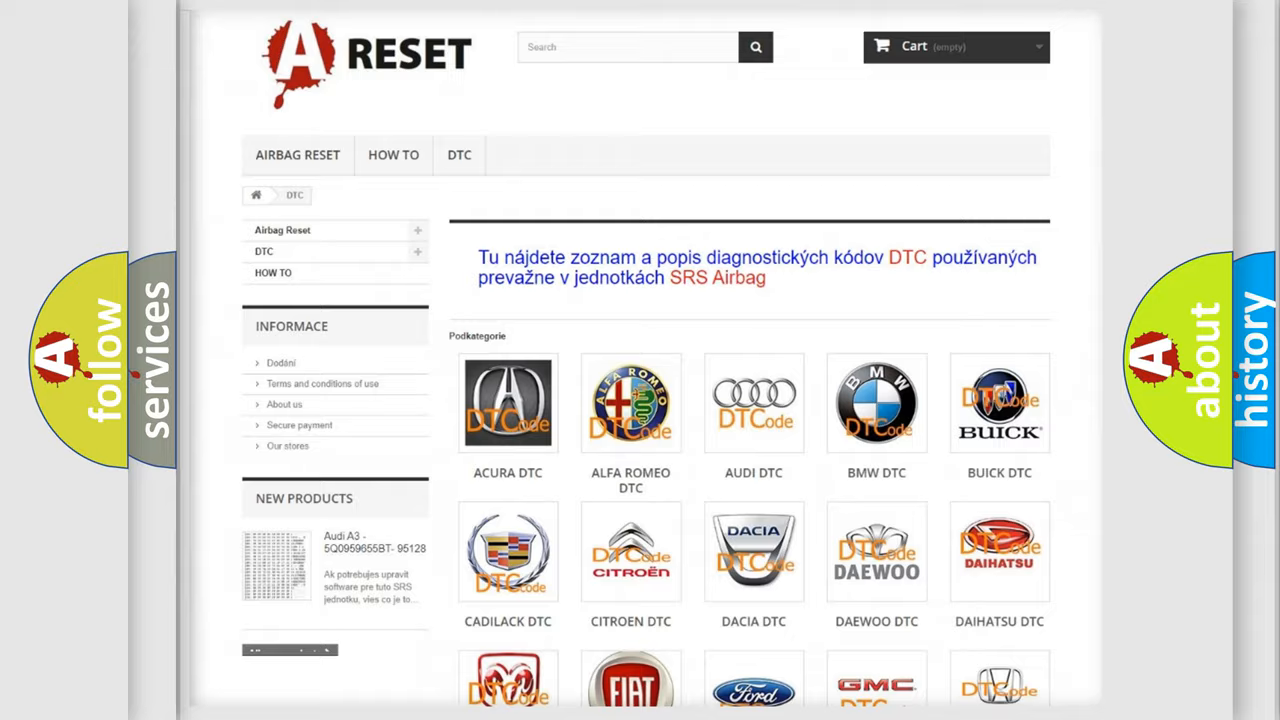
pyautogui.scroll(-3)
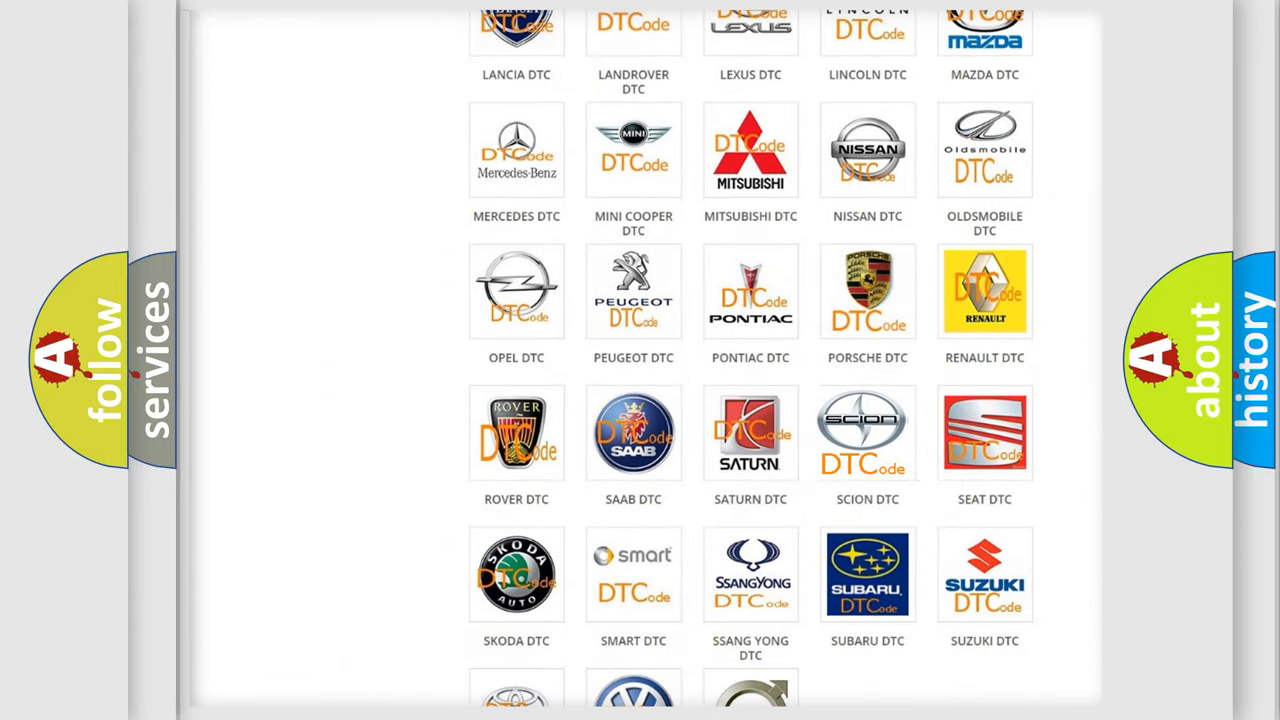
pyautogui.click(868, 432)
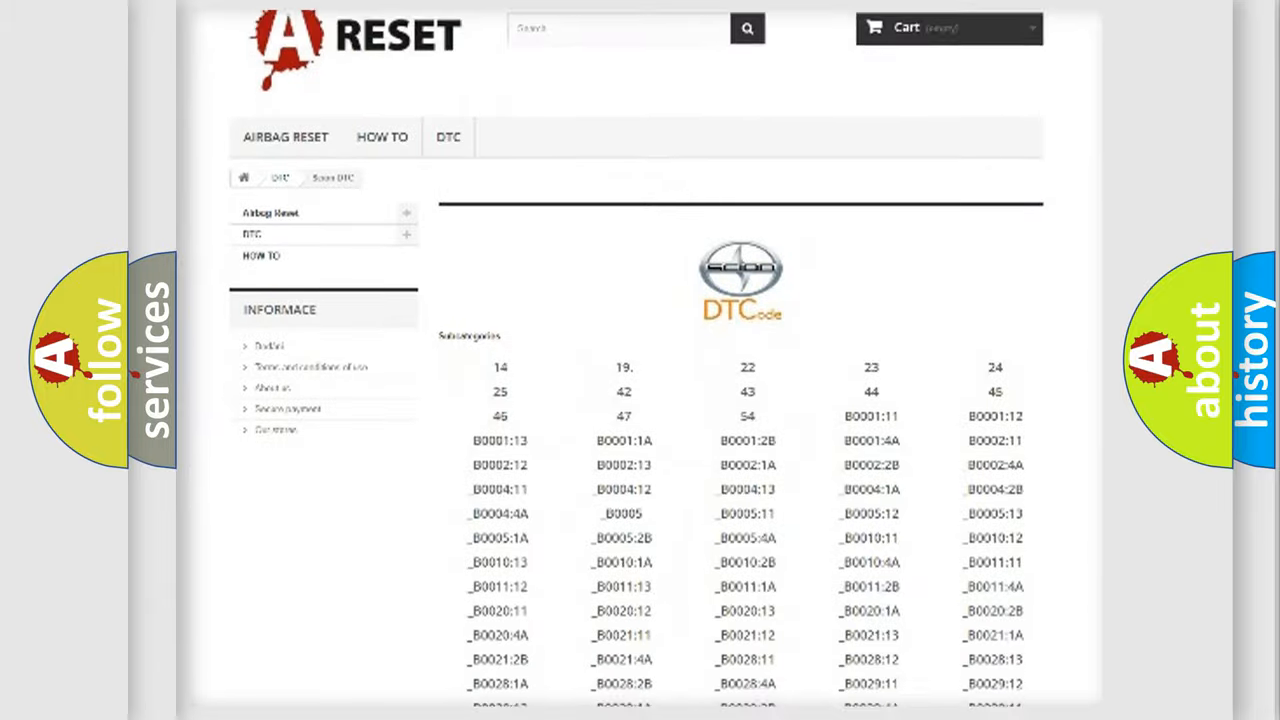
pyautogui.scroll(-3)
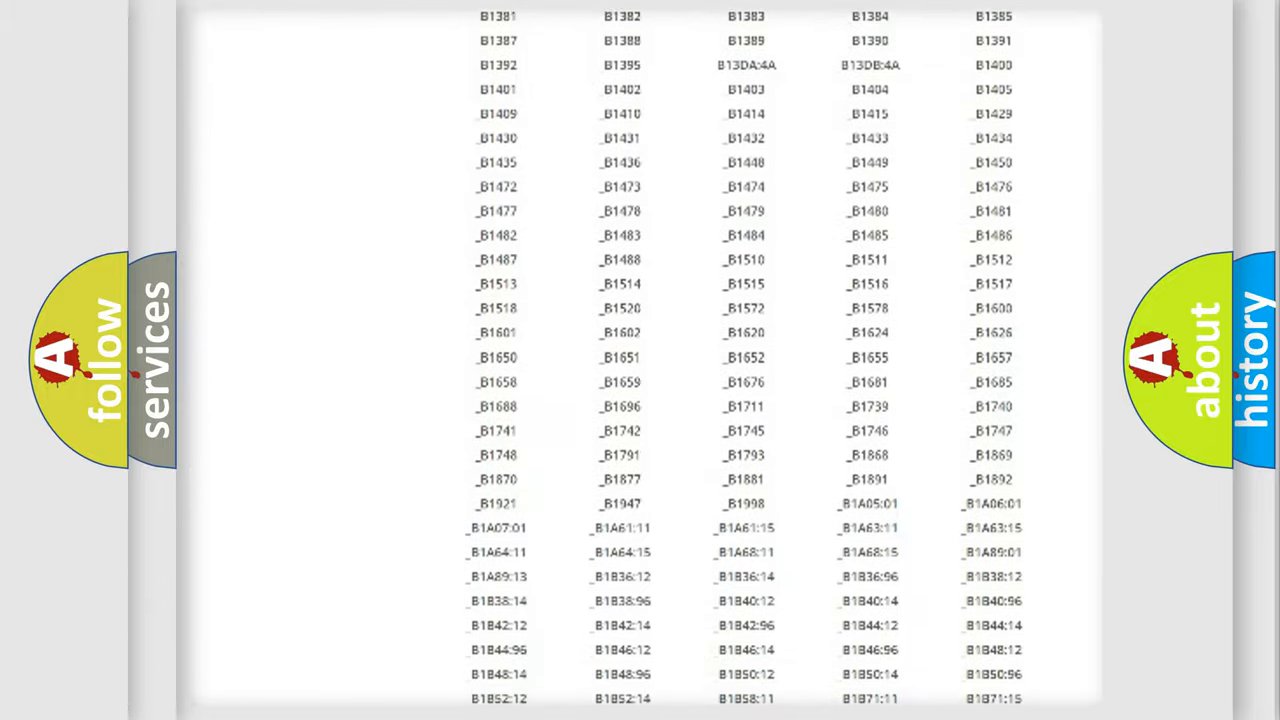
pyautogui.scroll(3)
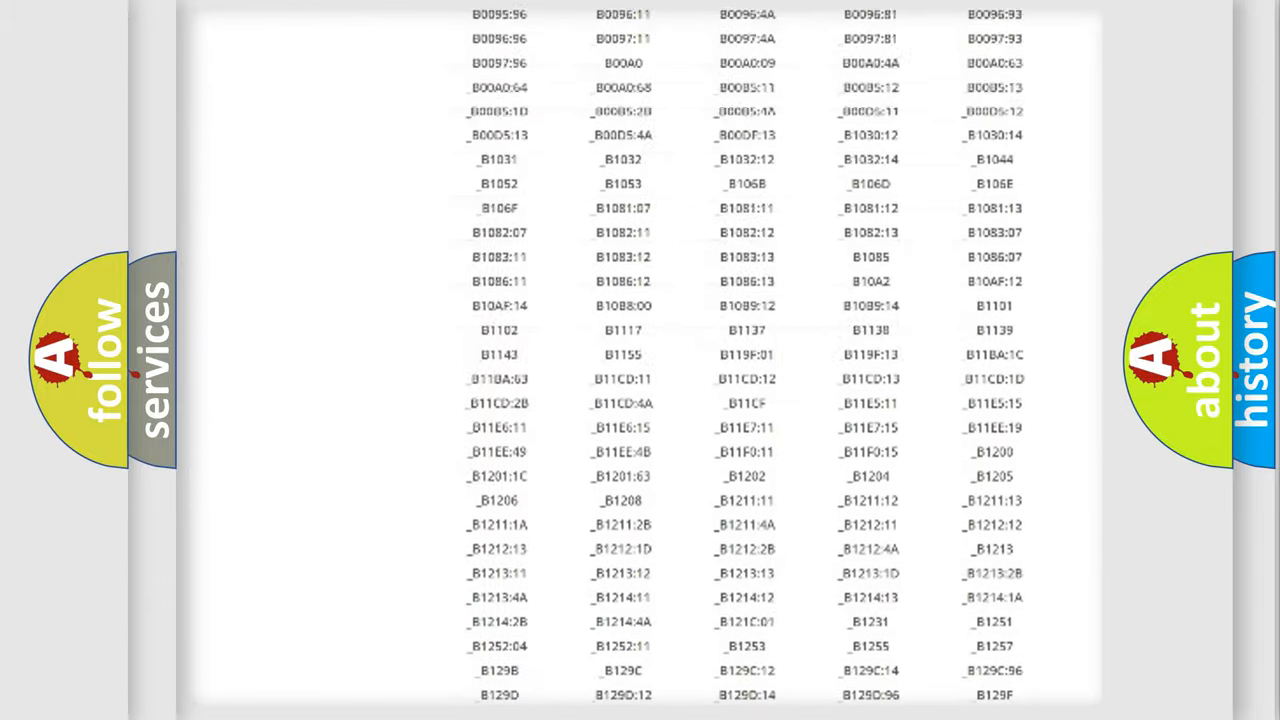
pyautogui.scroll(3)
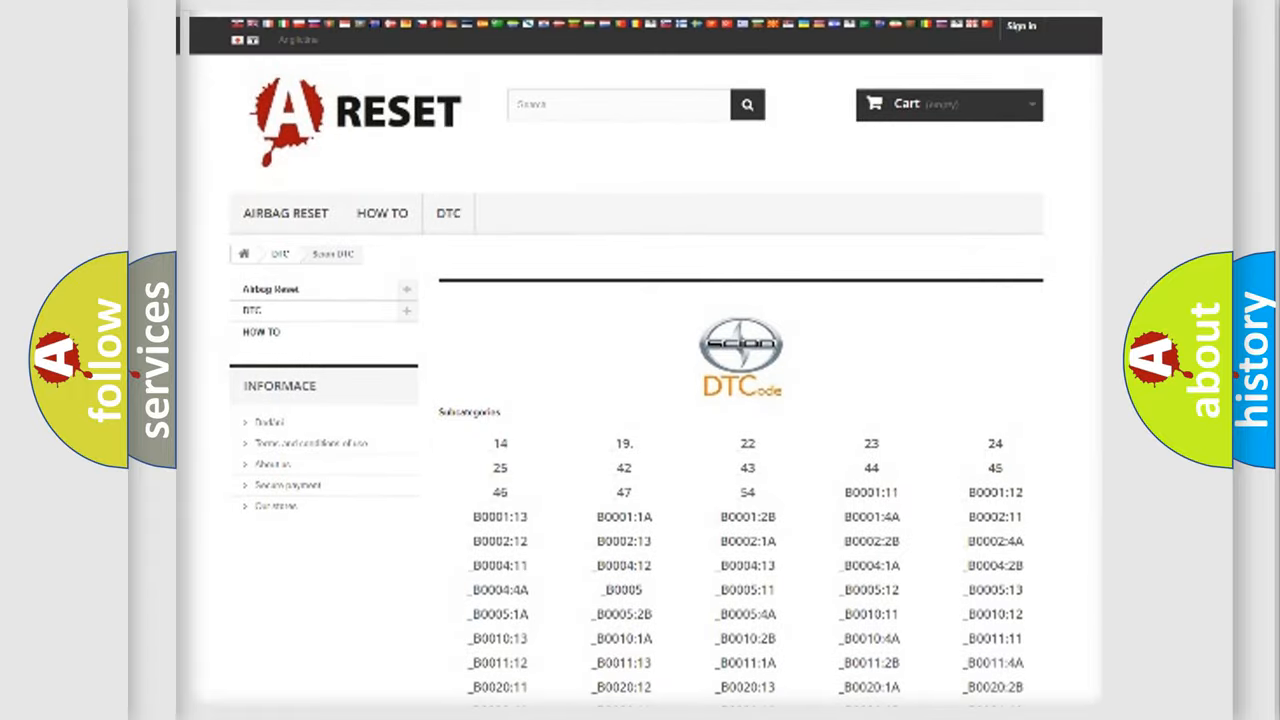